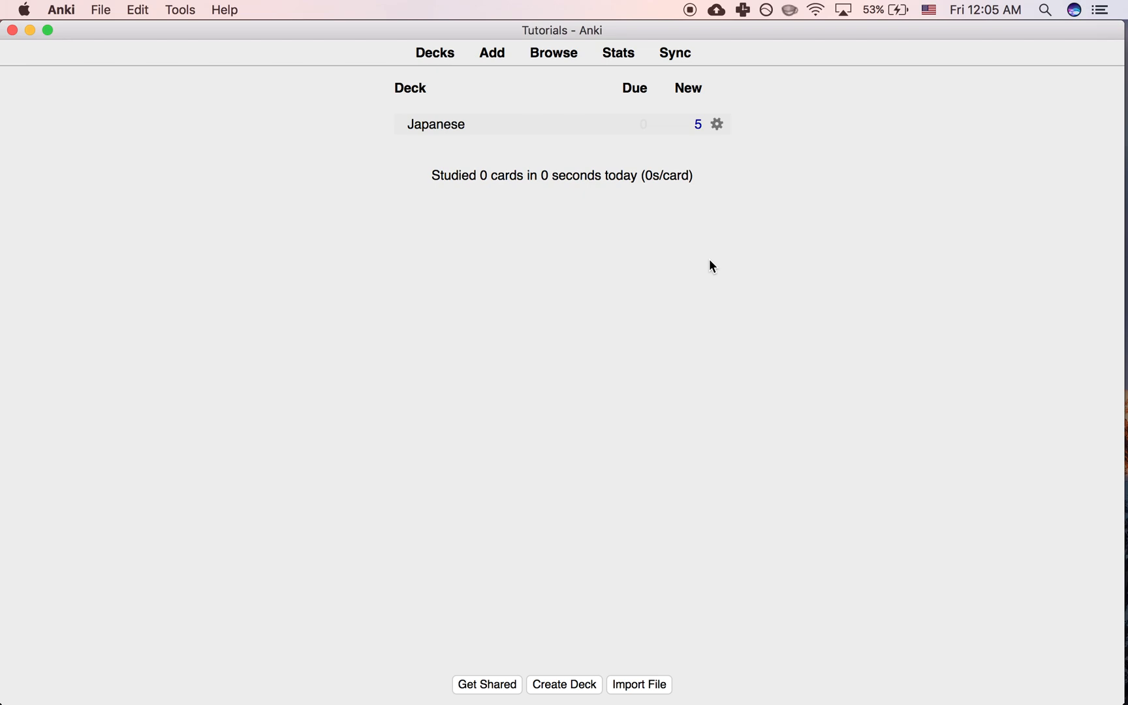
mouse_move(435, 124)
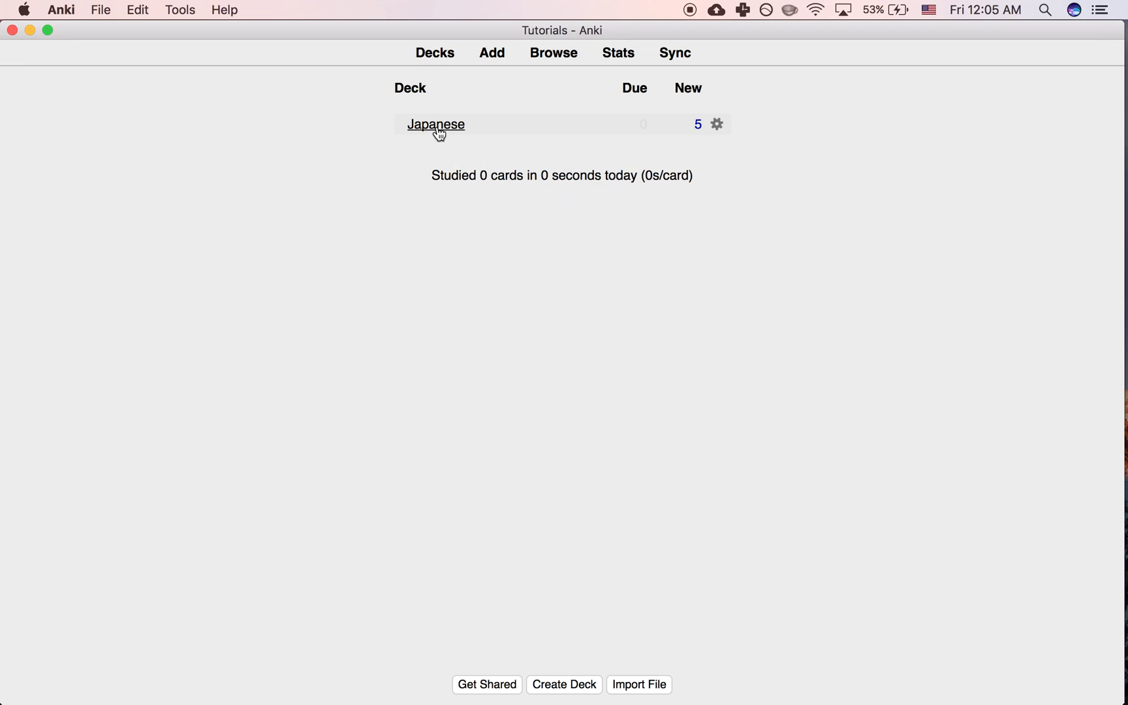
Start the Japanese deck and reveal the cat picture answer for 猫
click(436, 124)
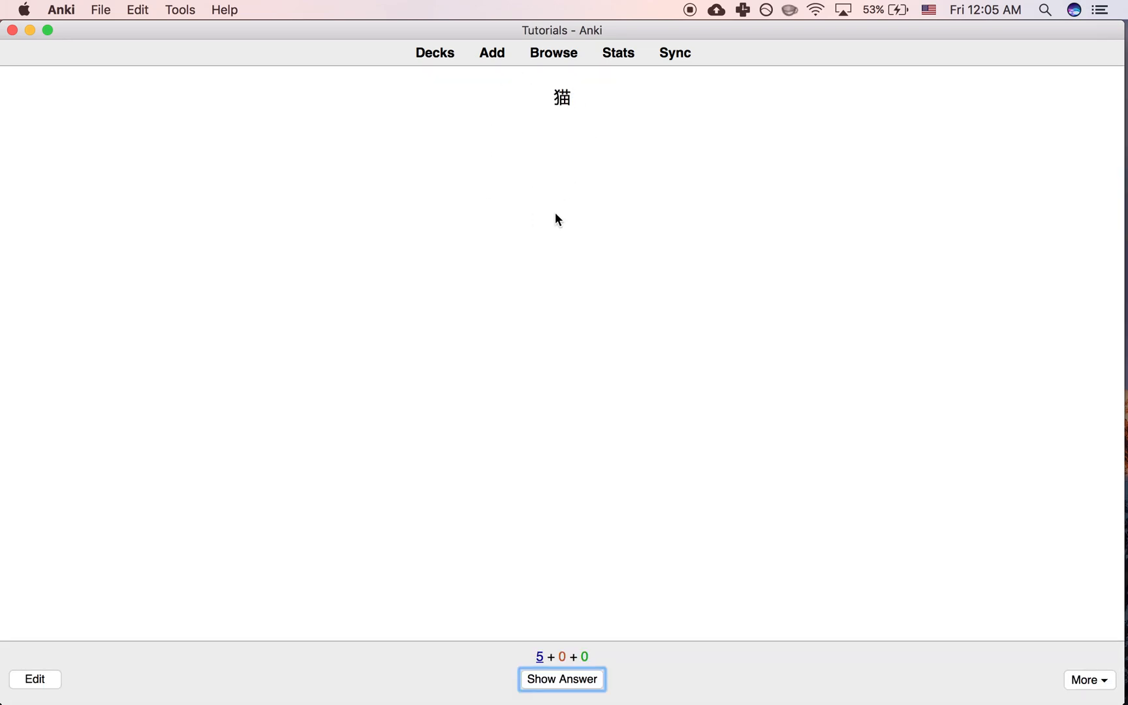
click(562, 678)
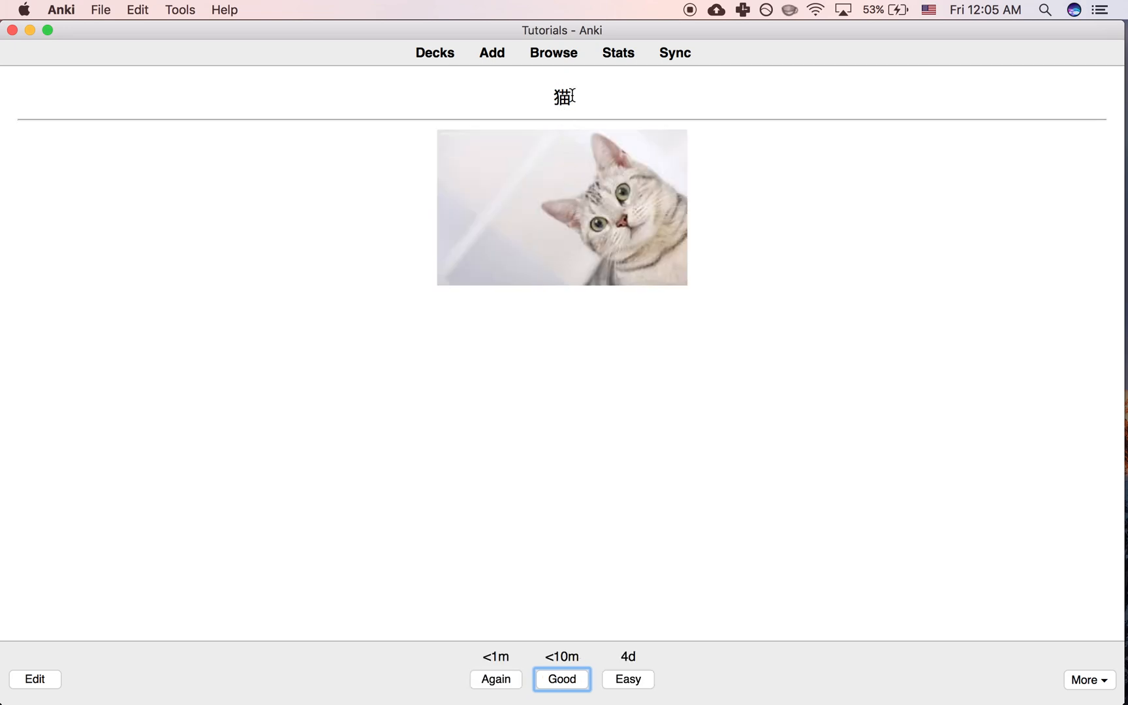
mouse_move(642, 189)
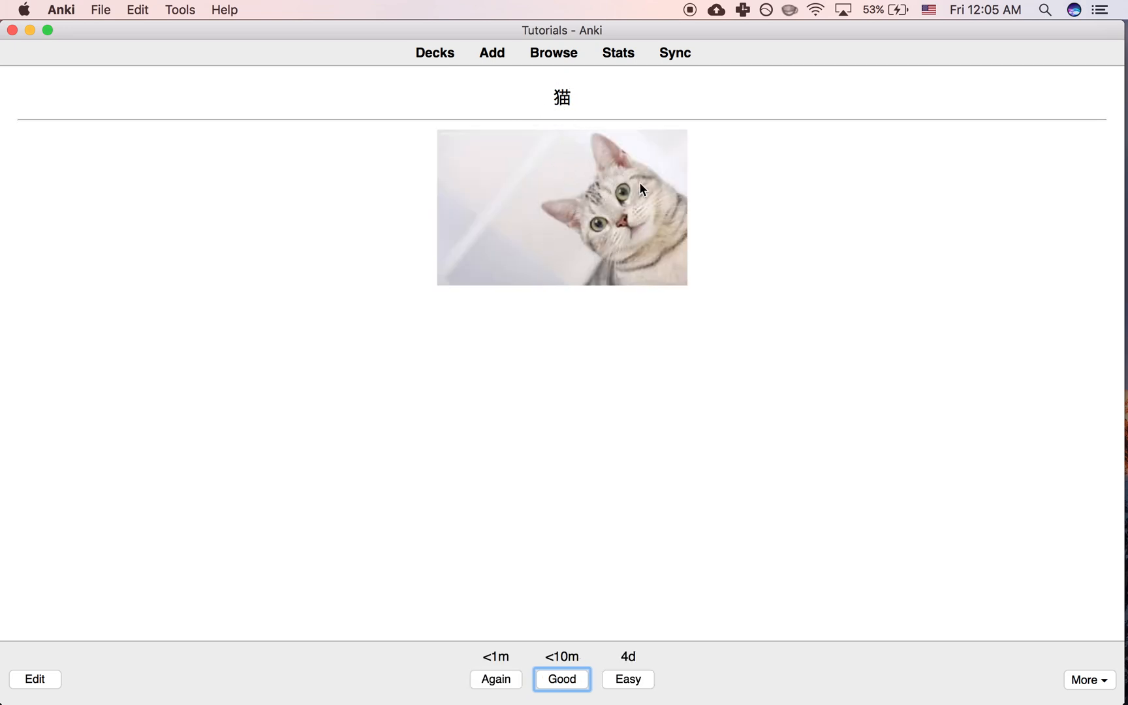
mouse_move(515, 189)
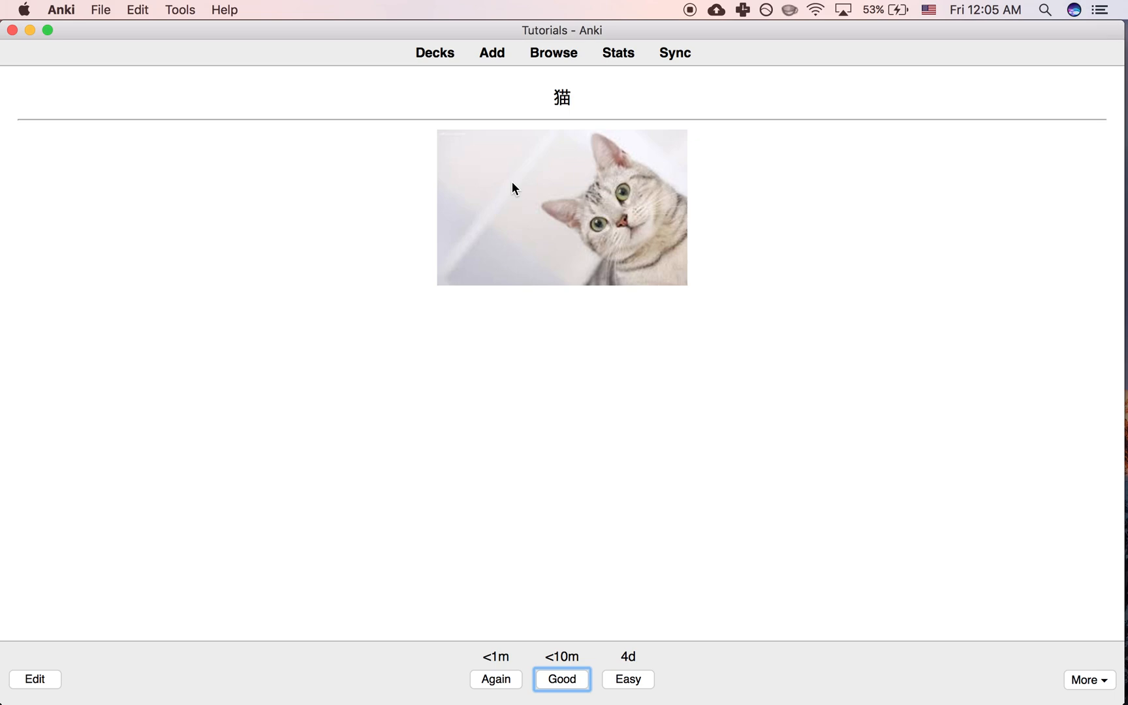
mouse_move(570, 114)
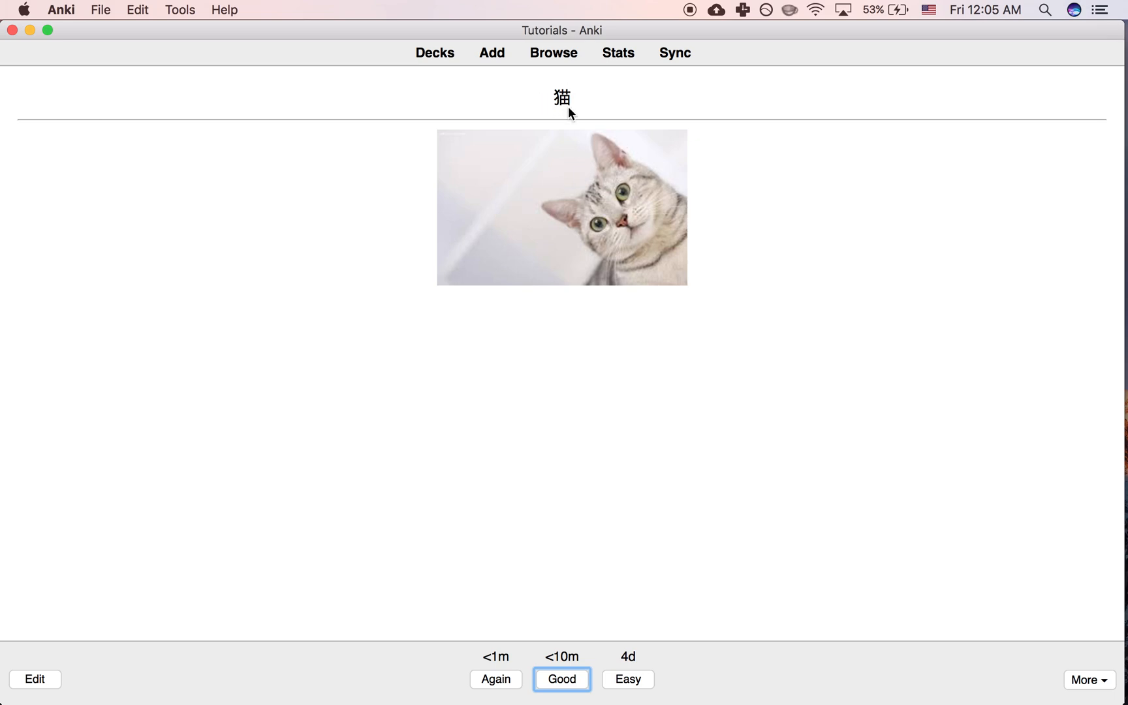
mouse_move(568, 117)
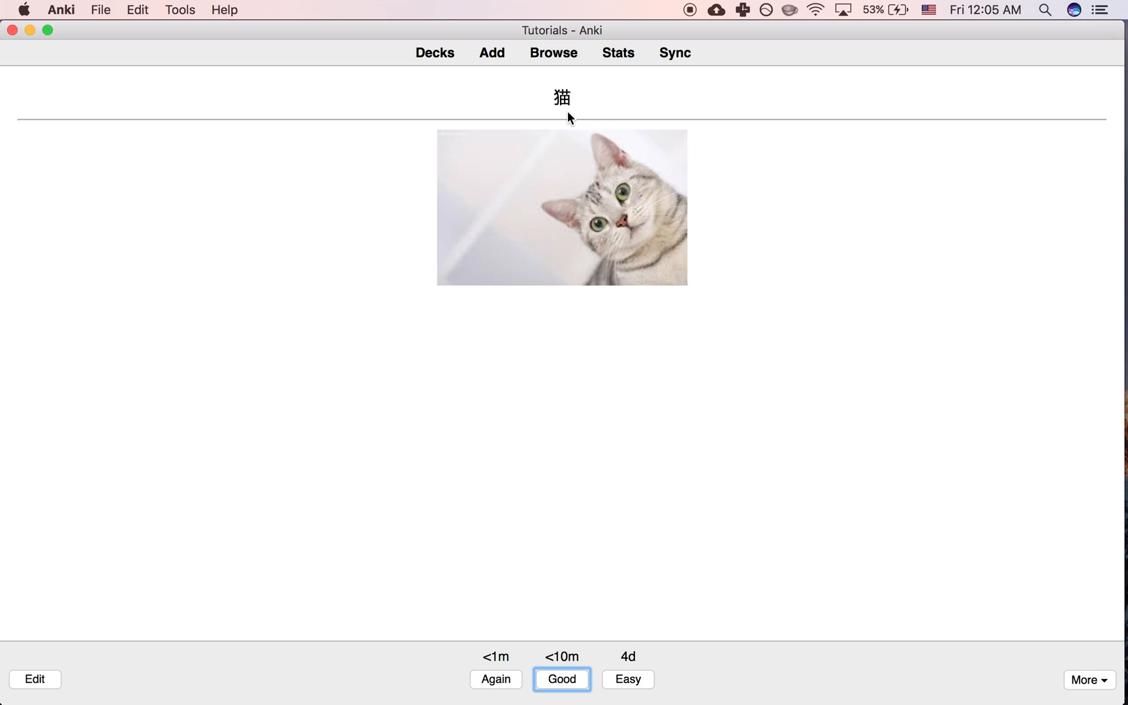
Open the Browse window listing the current deck's 40 Japanese cards
click(434, 52)
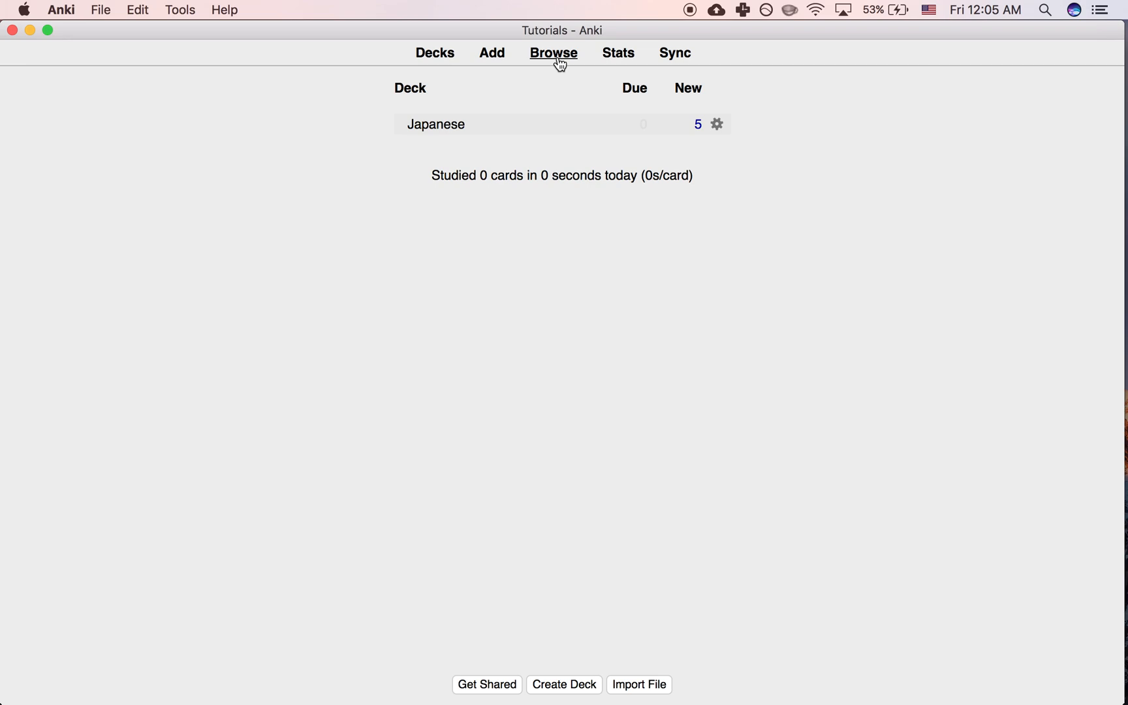
click(553, 52)
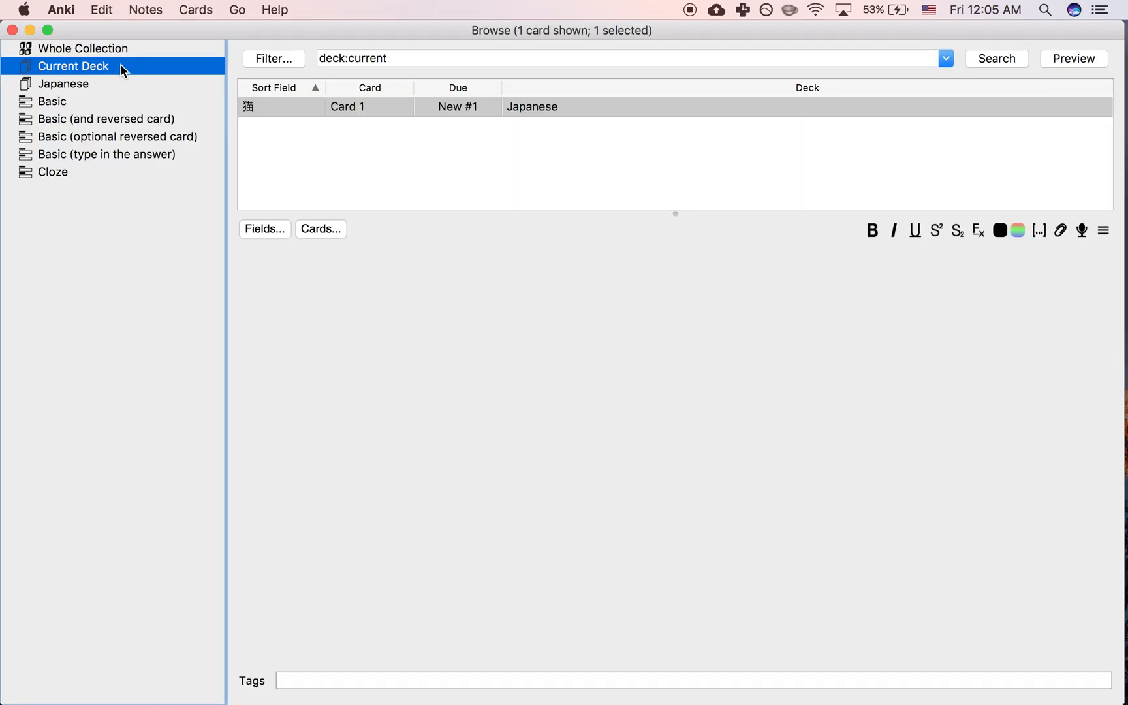
click(73, 65)
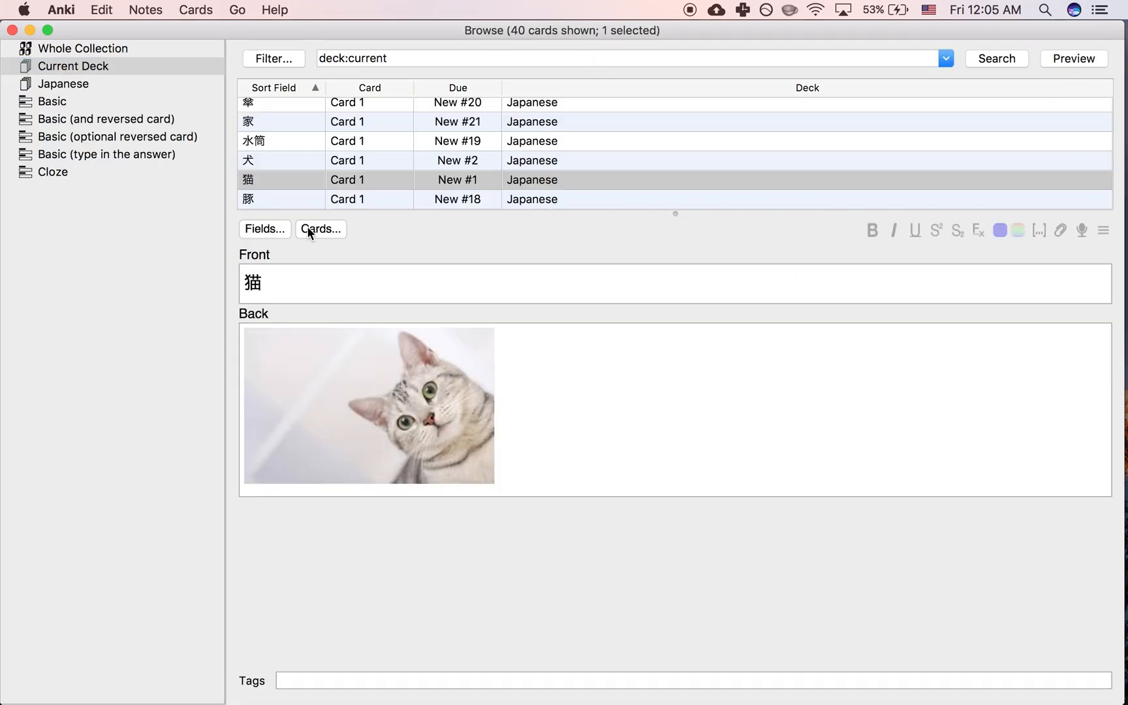
Set the Basic card styling font-size to 40px and close the browser
click(320, 229)
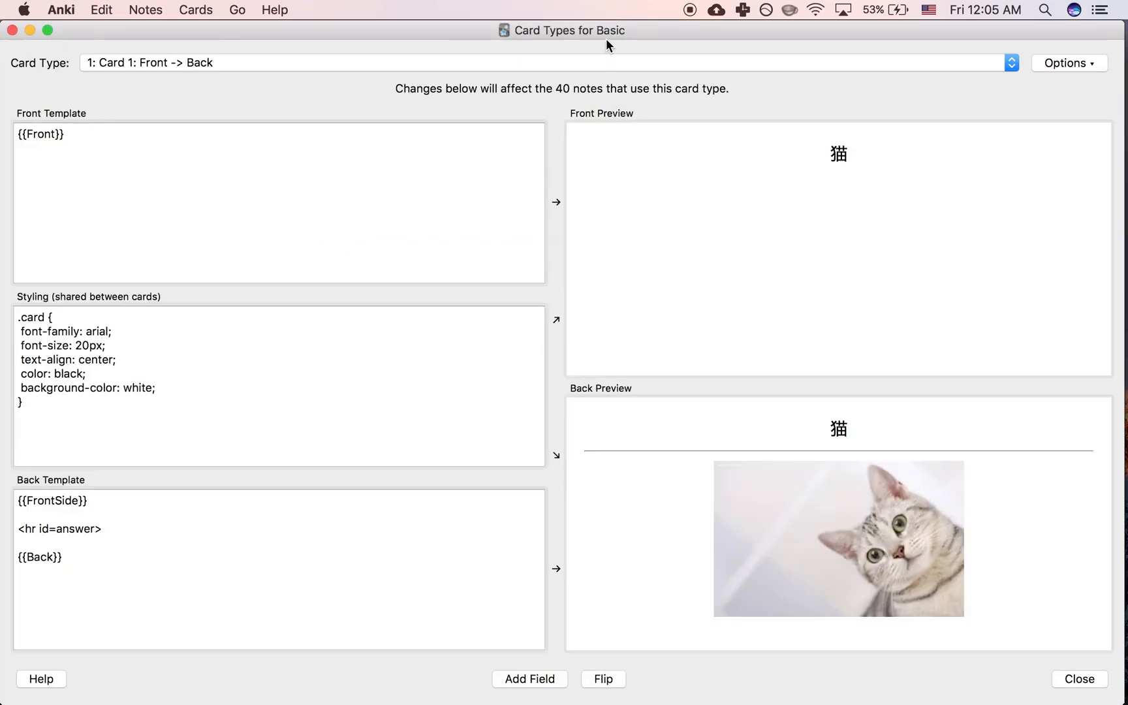
mouse_move(630, 41)
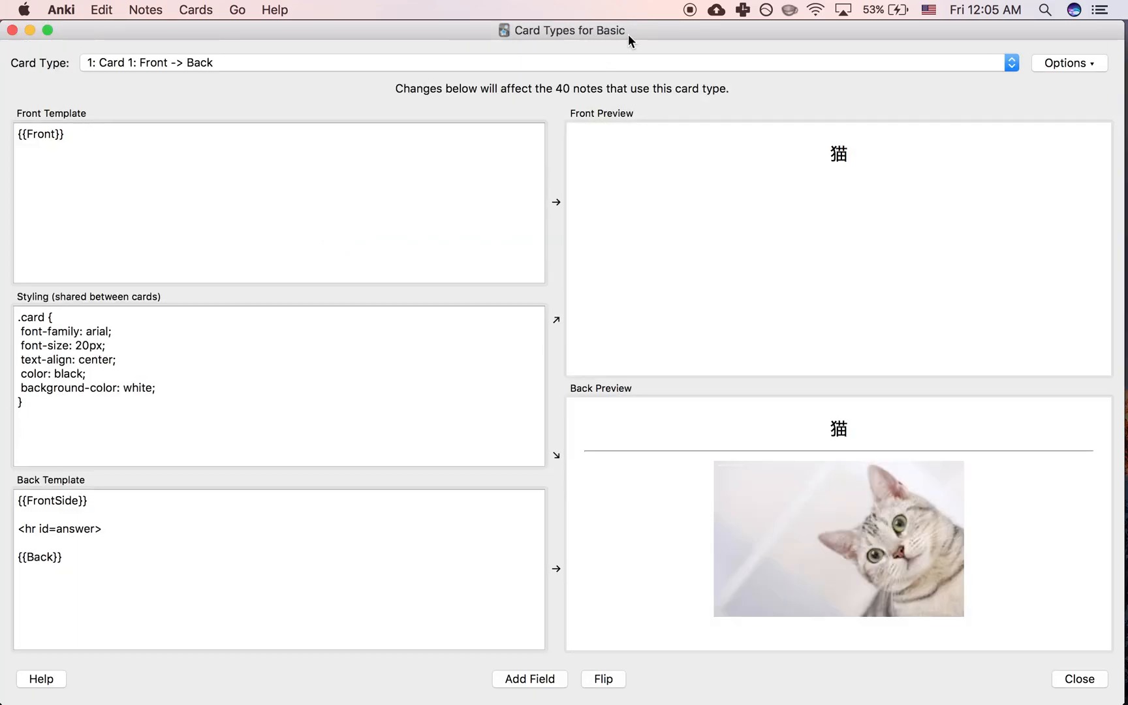
mouse_move(533, 72)
text(4)
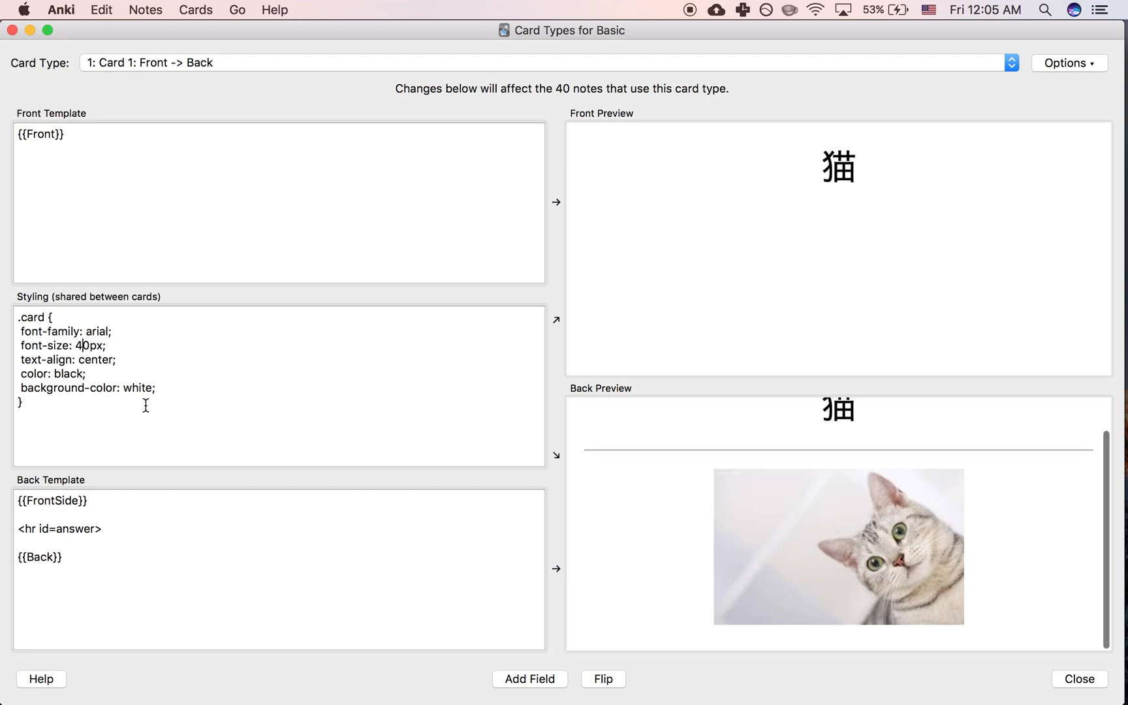
text(5)
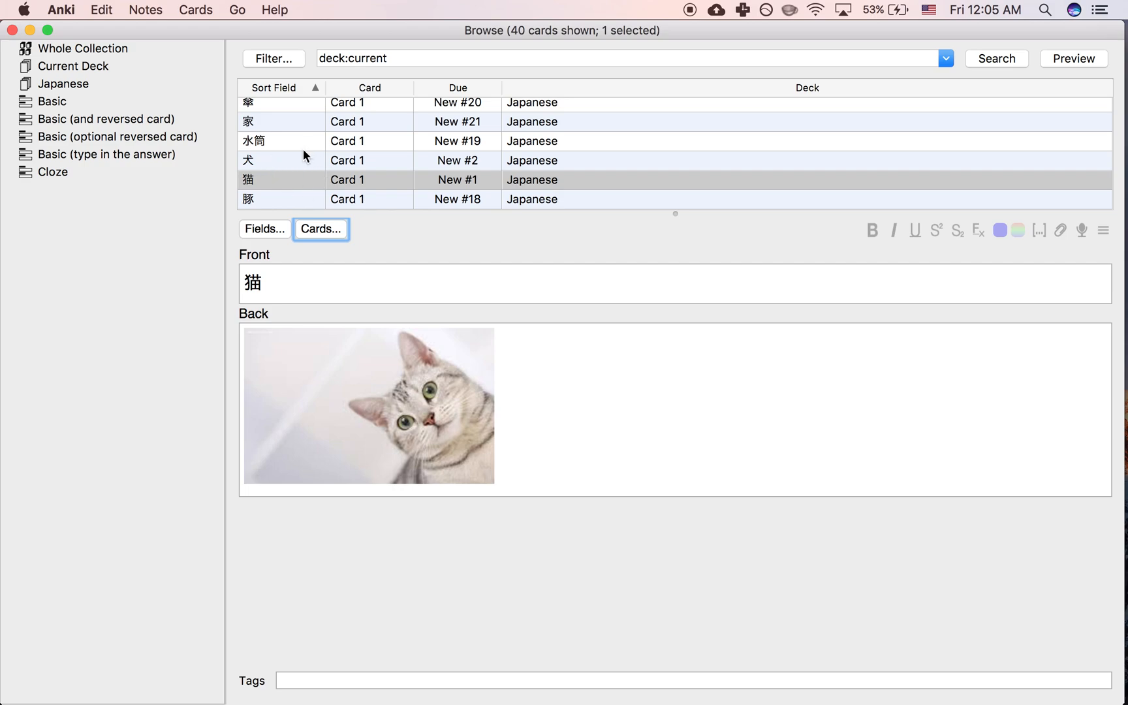
click(248, 160)
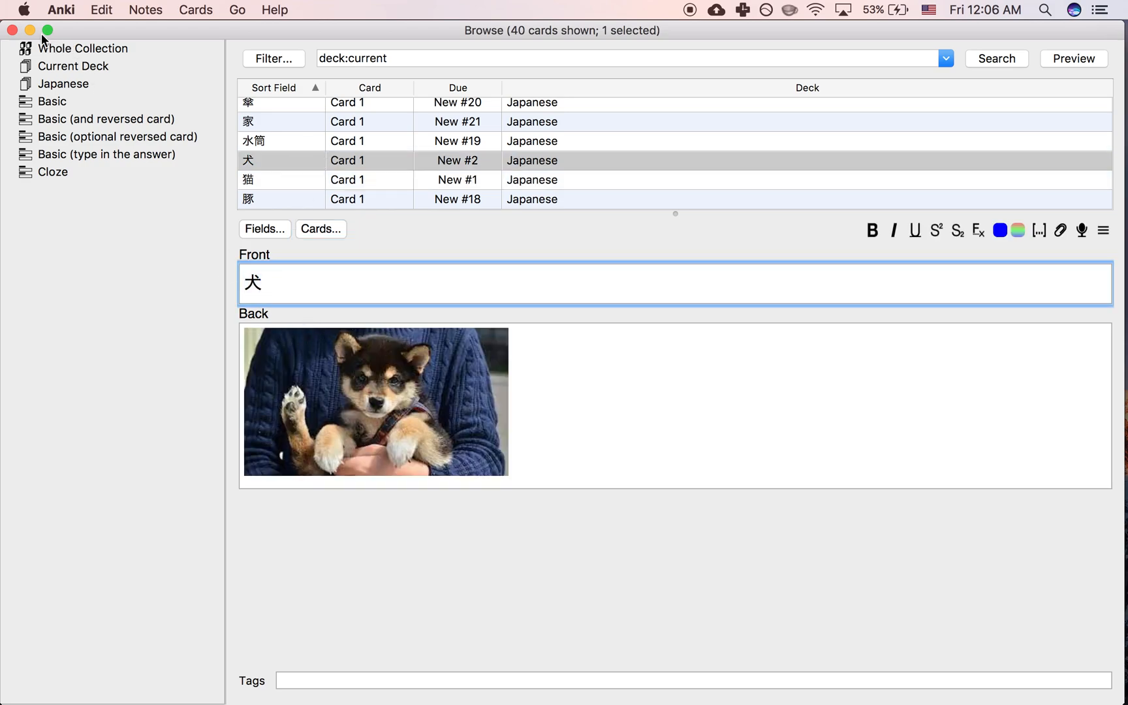
click(12, 30)
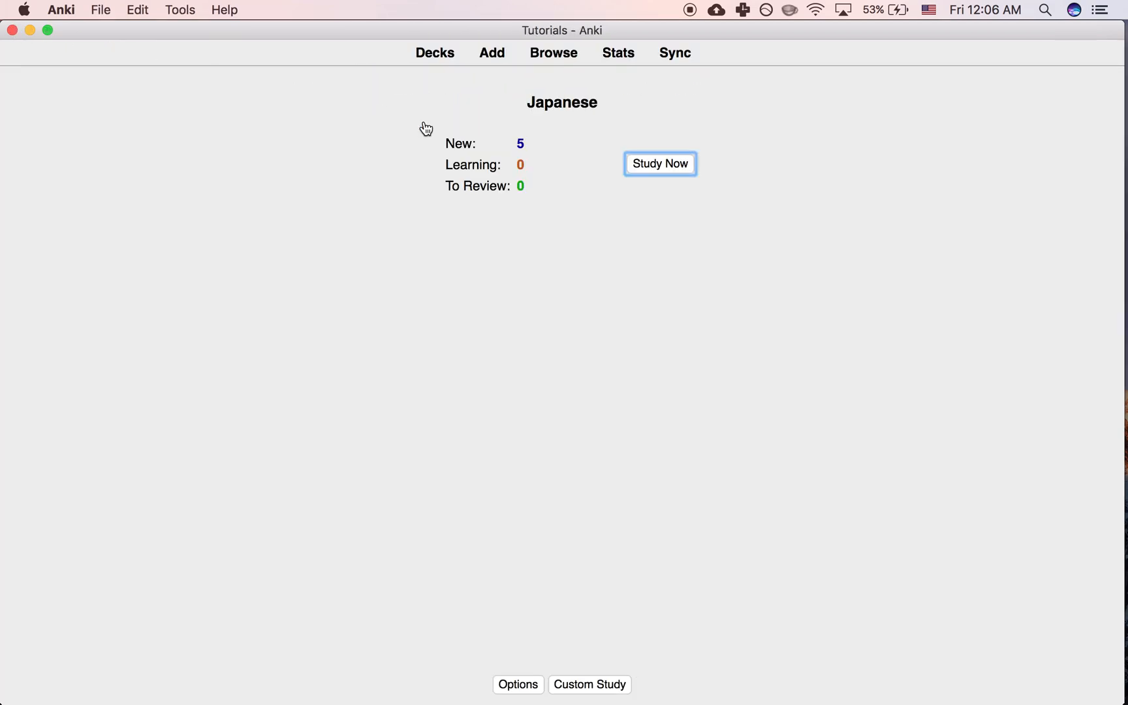
Study the Japanese deck, answering 猫 Good to reach the enlarged 犬 card
click(658, 163)
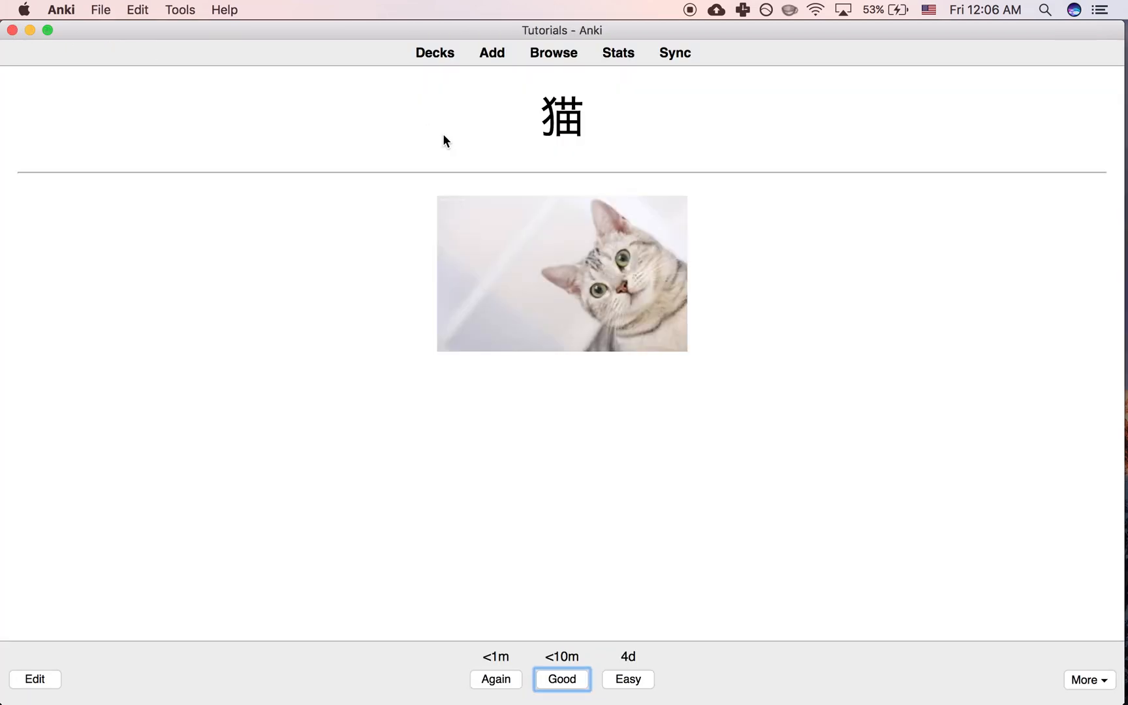
click(562, 678)
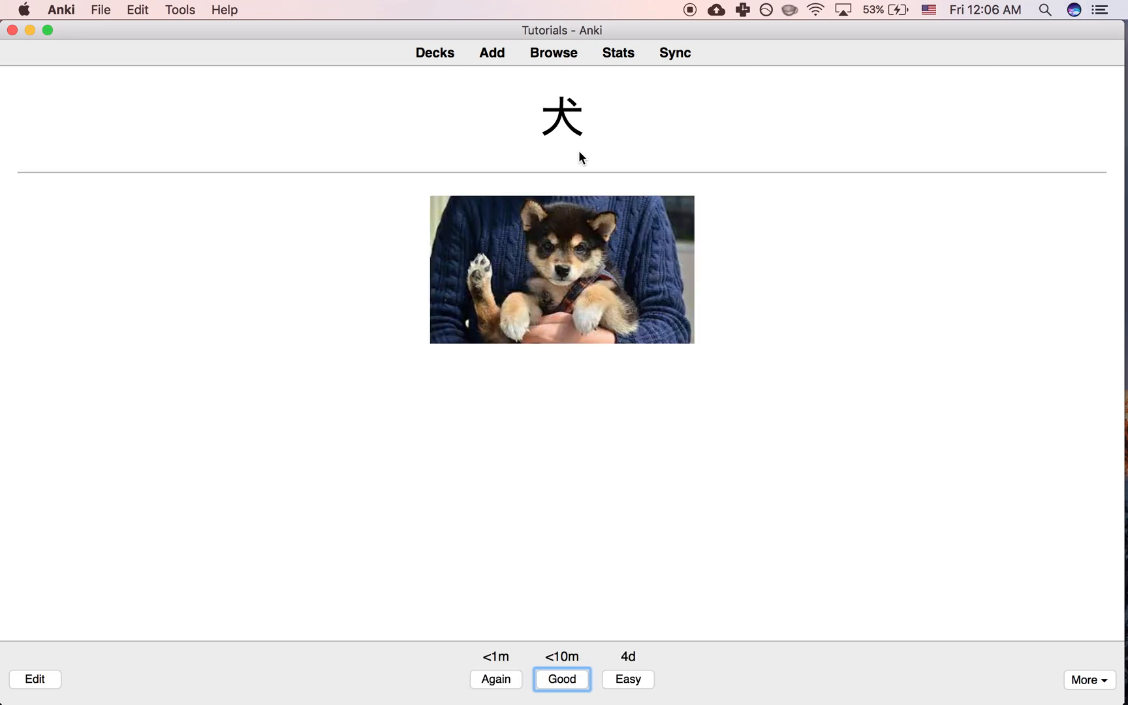
mouse_move(520, 298)
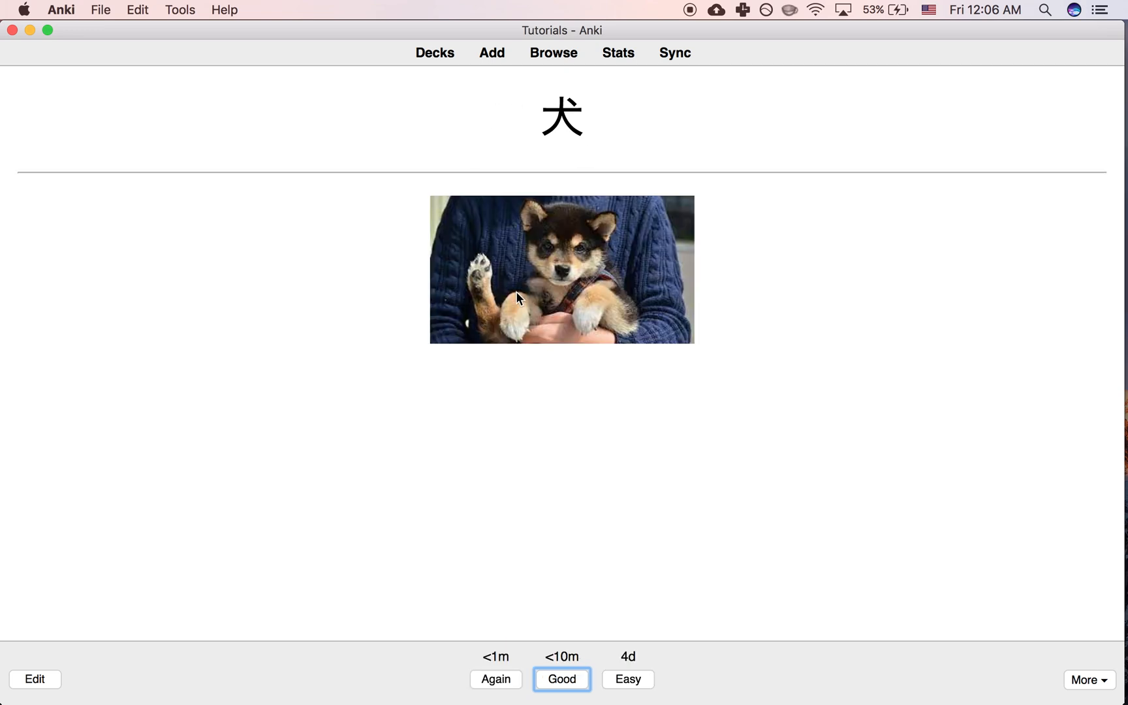
mouse_move(627, 117)
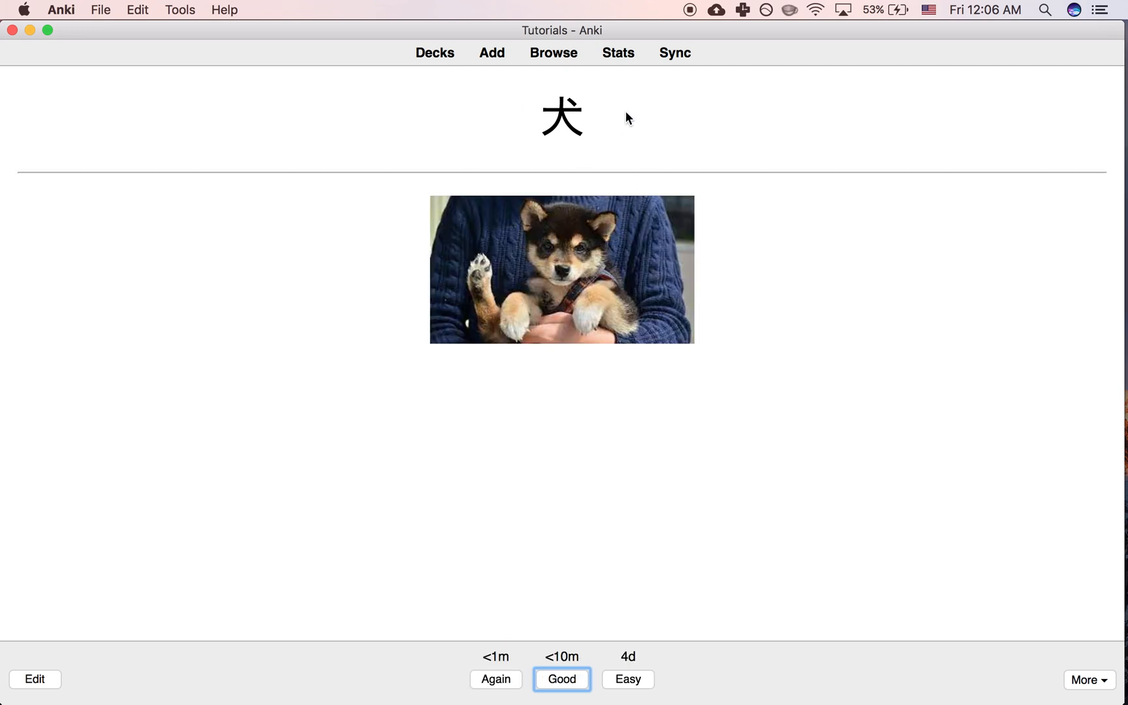
mouse_move(616, 111)
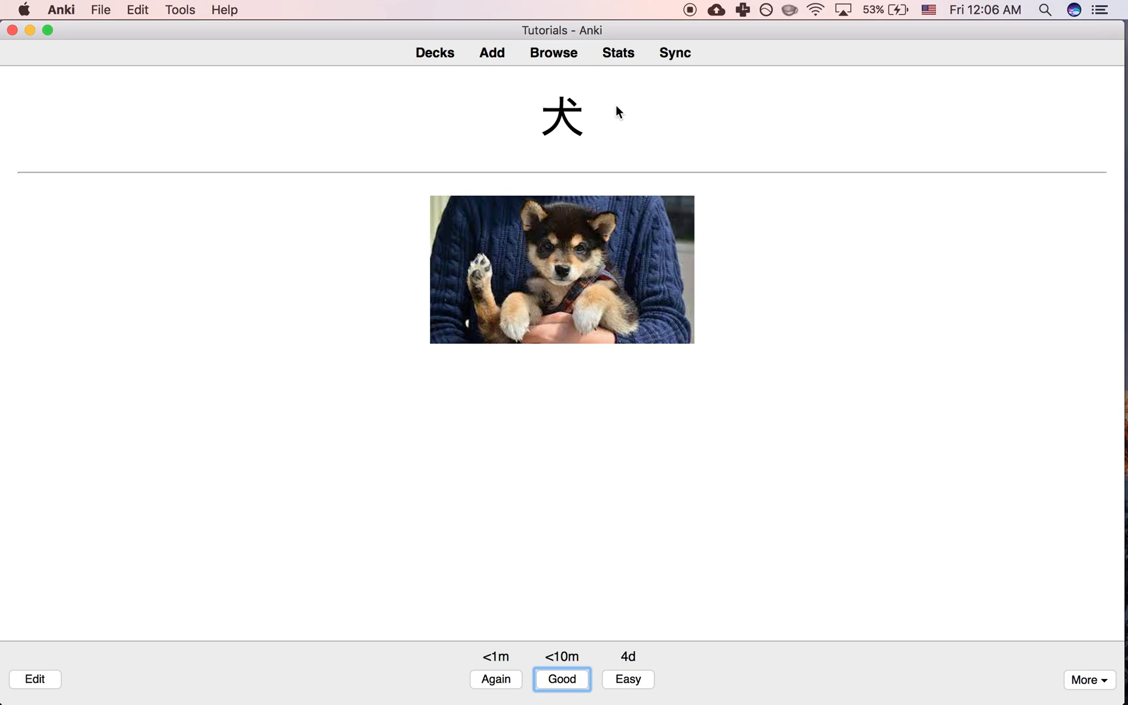